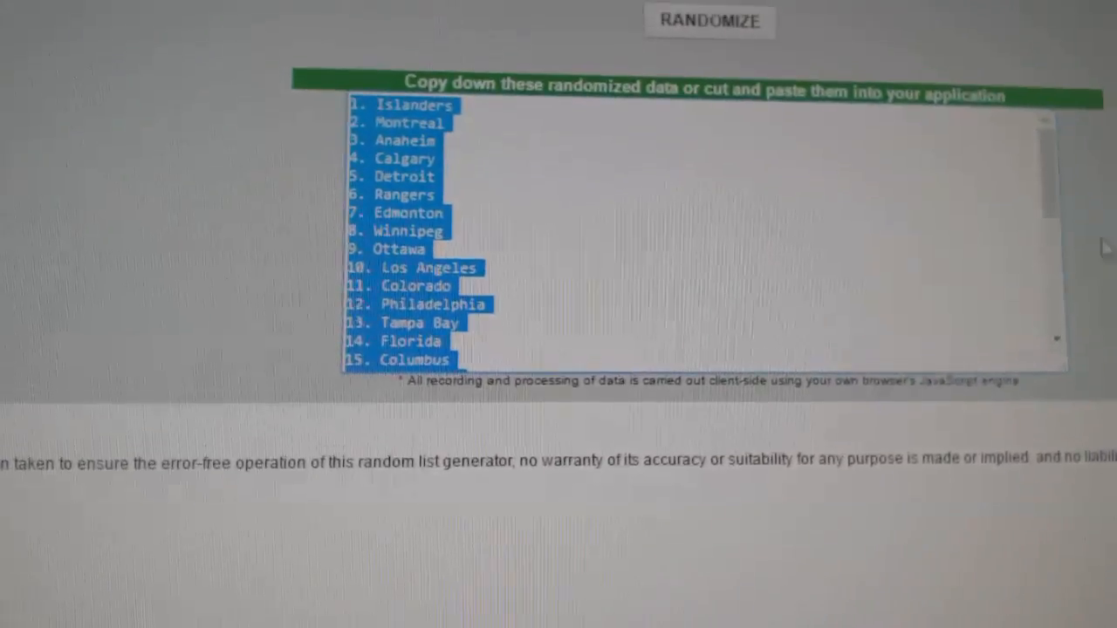
Reshuffle the NHL team list twice with RANDOMIZE and copy the new team order.
left_click(709, 21)
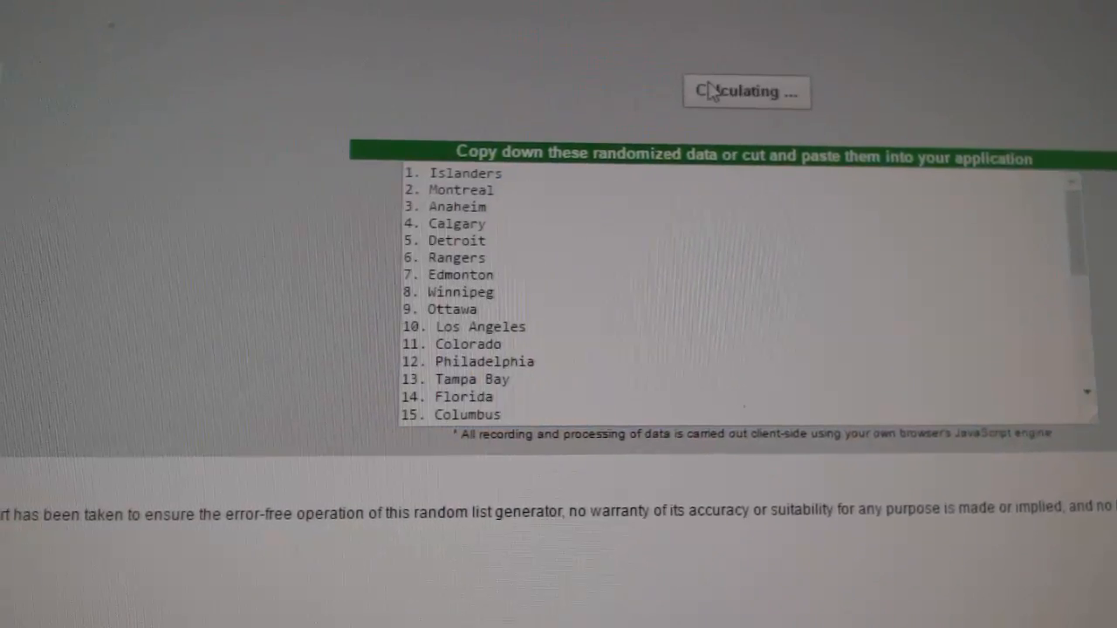
left_click(740, 93)
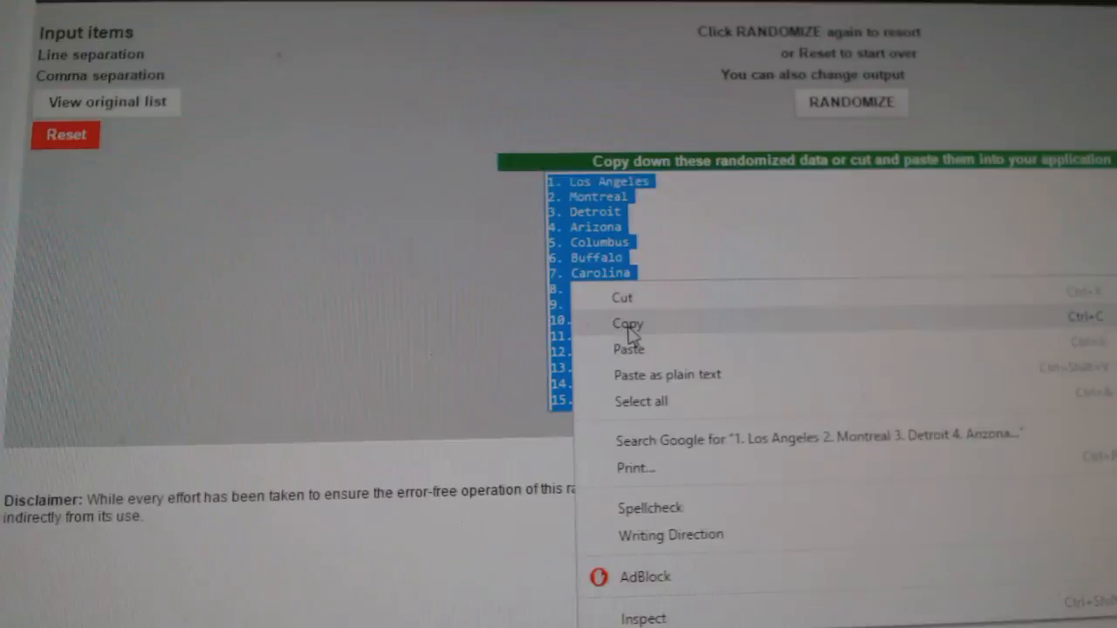
left_click(627, 323)
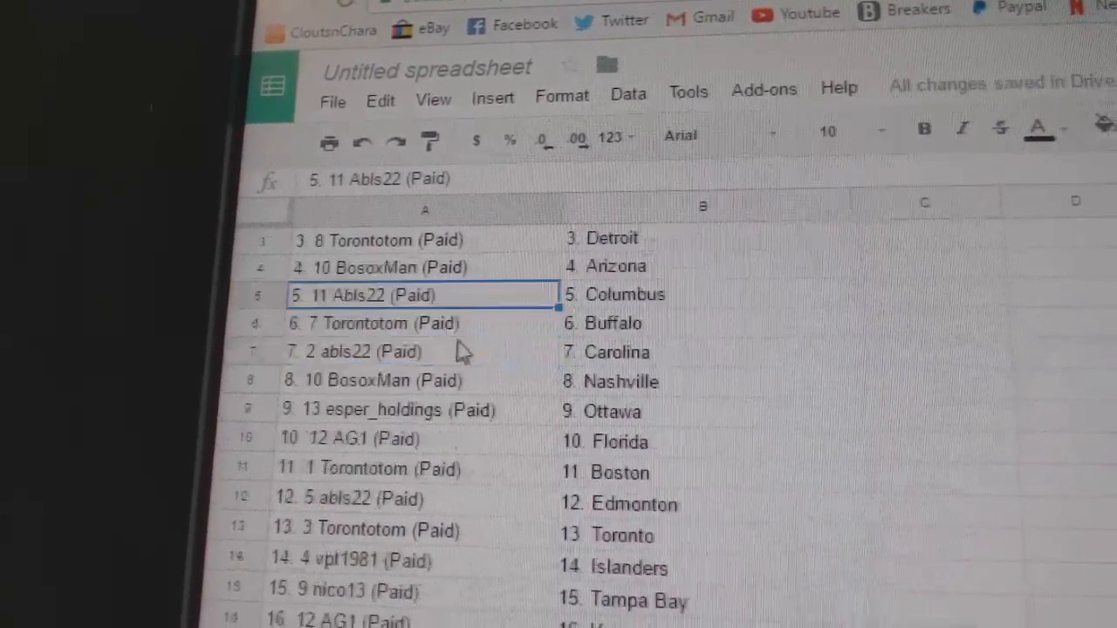
left_click(422, 323)
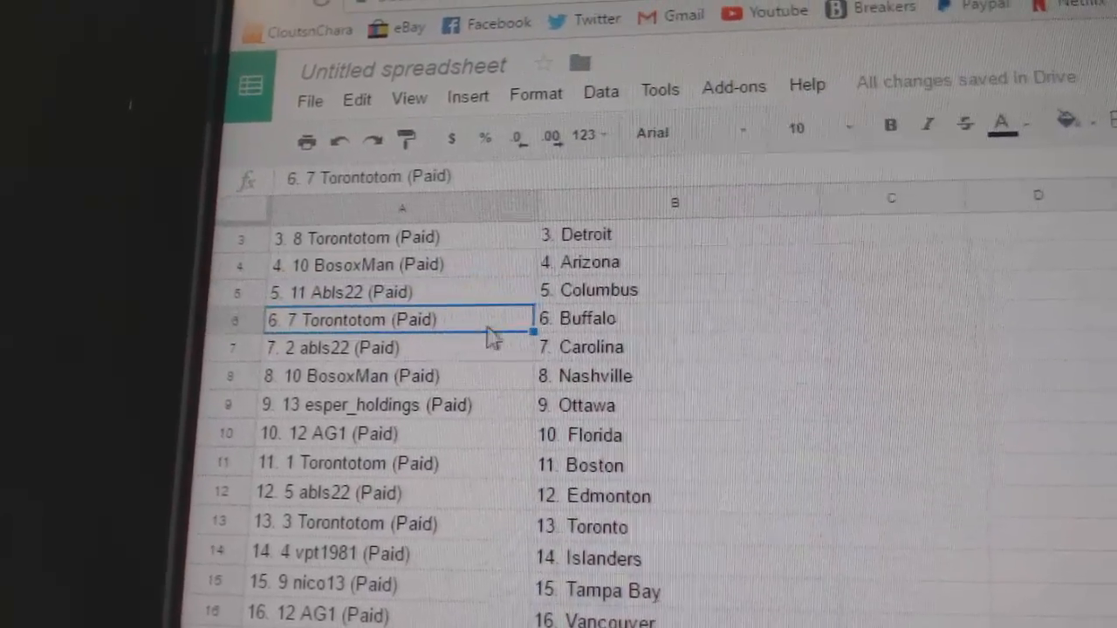
scroll("down", 3)
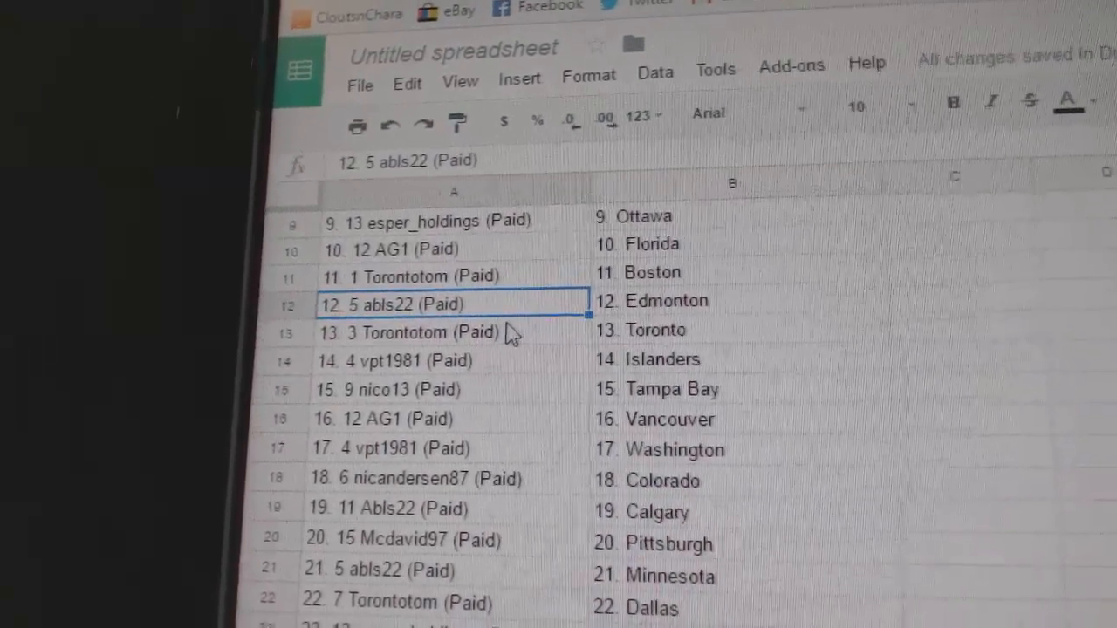
left_click(402, 330)
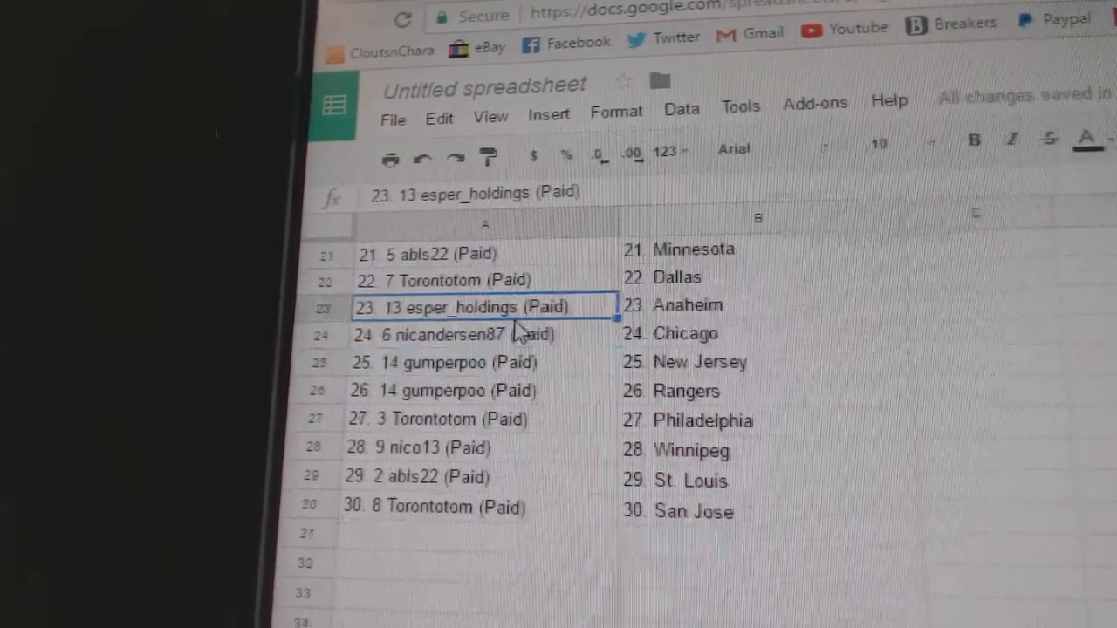
left_click(454, 360)
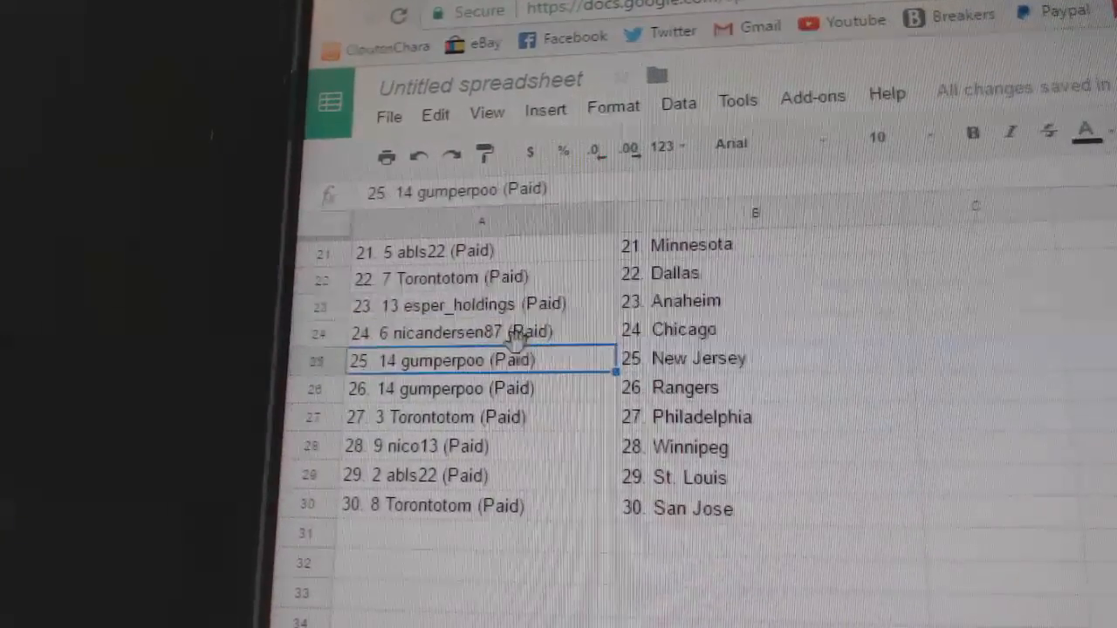
scroll("down", 3)
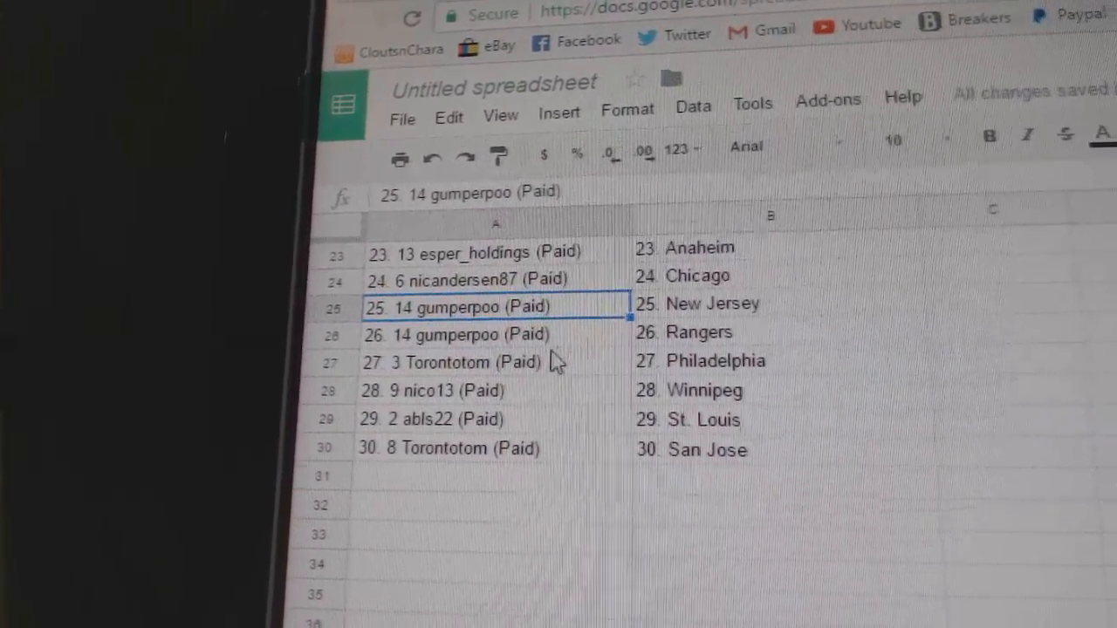